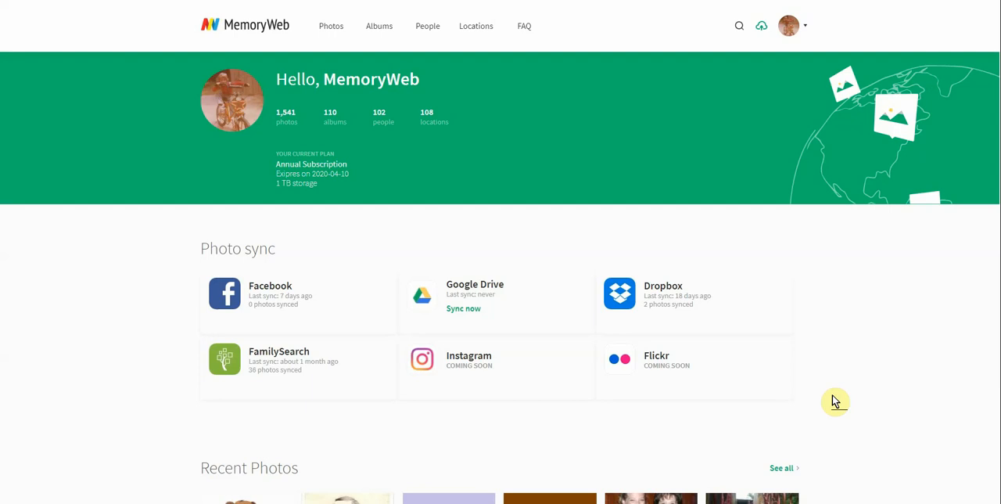
mouse_move(113, 241)
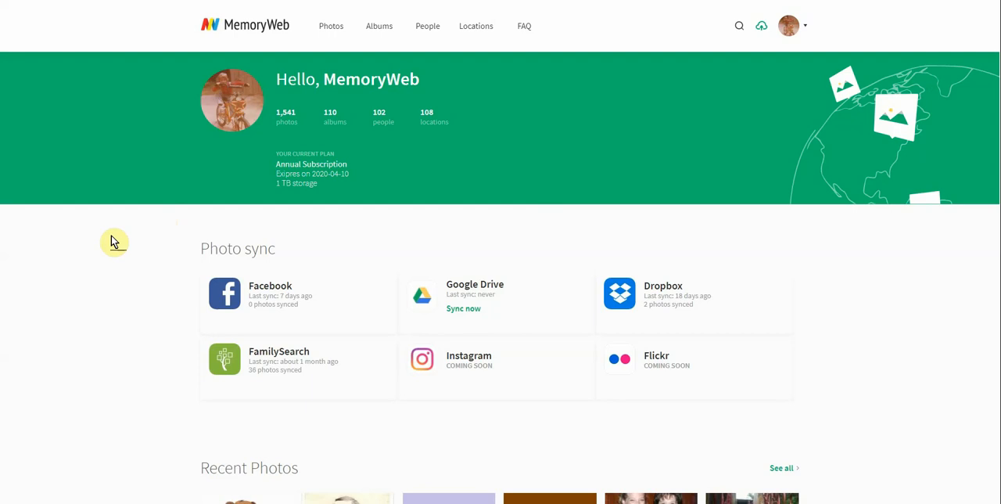
mouse_move(117, 232)
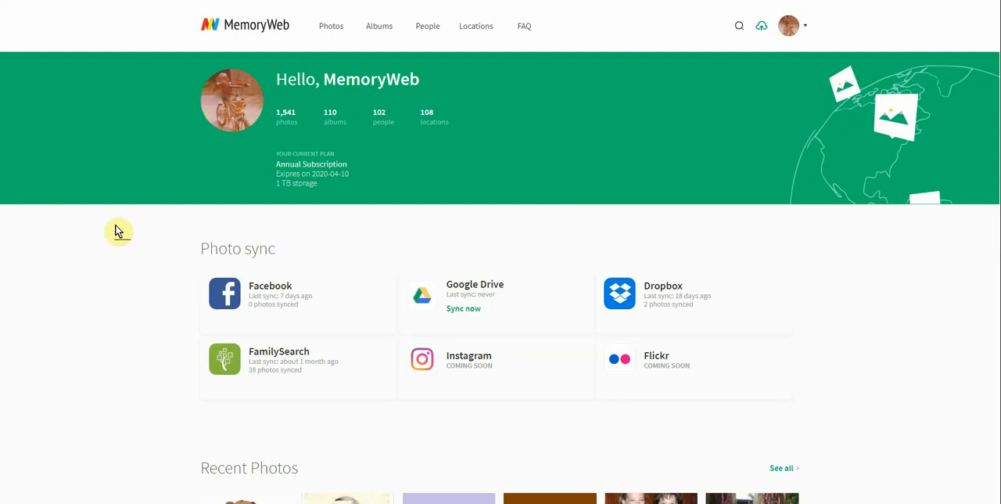
mouse_move(194, 225)
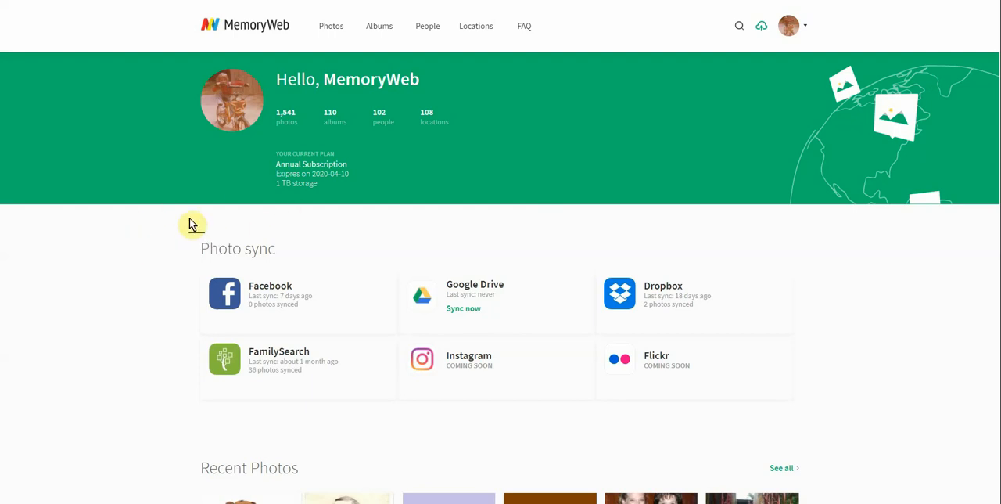
mouse_move(303, 249)
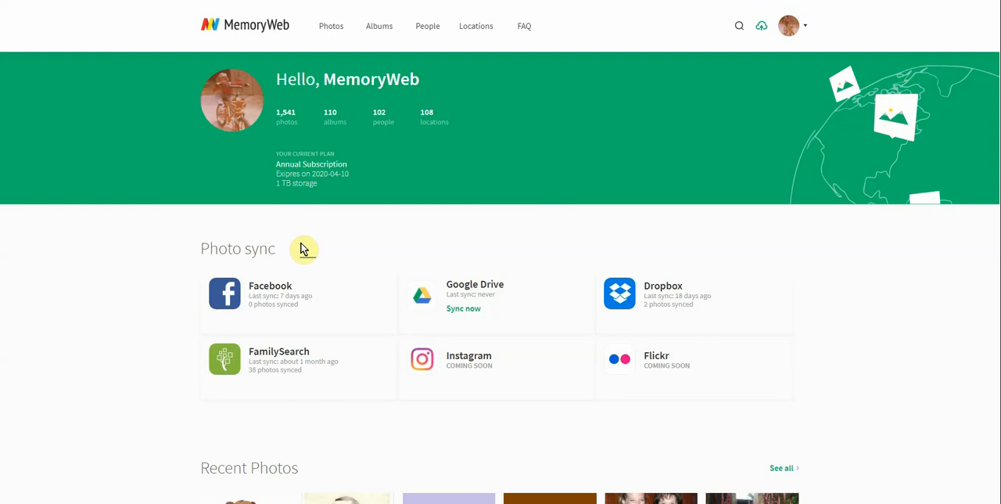
mouse_move(241, 258)
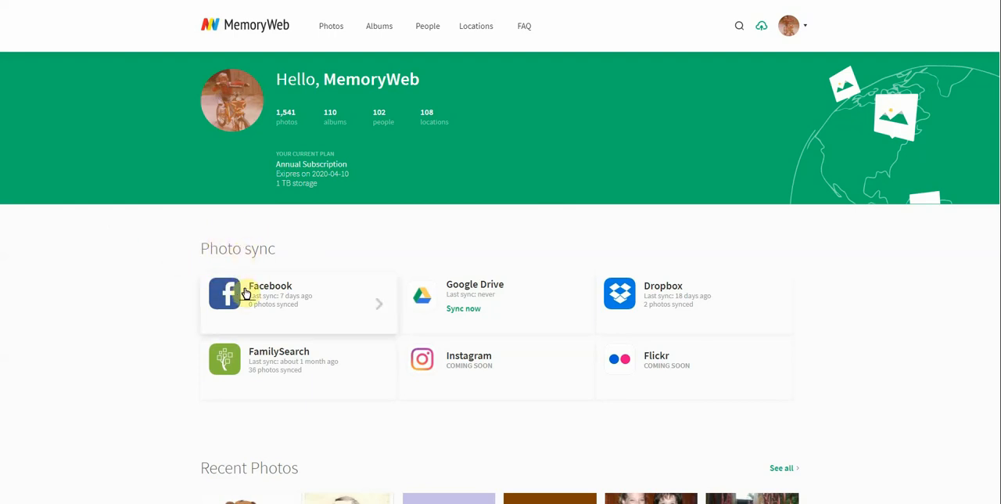
mouse_move(679, 299)
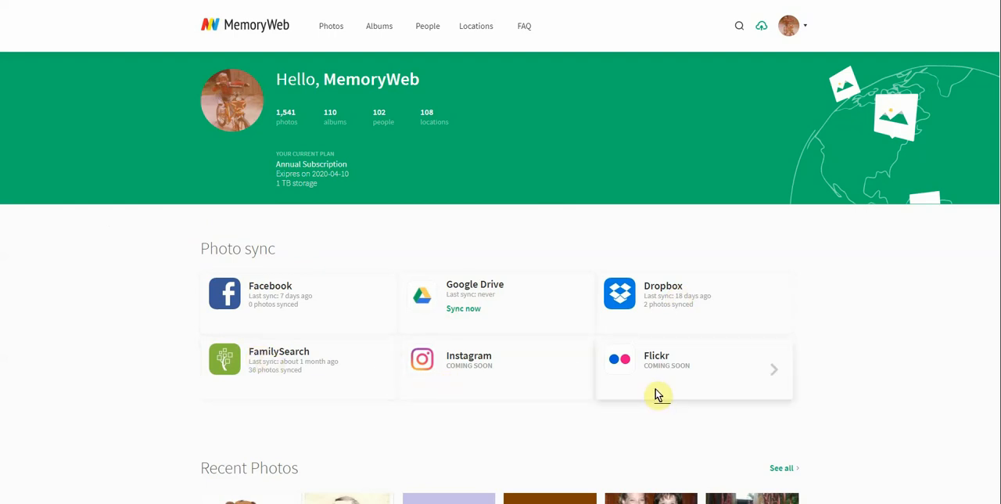
mouse_move(156, 241)
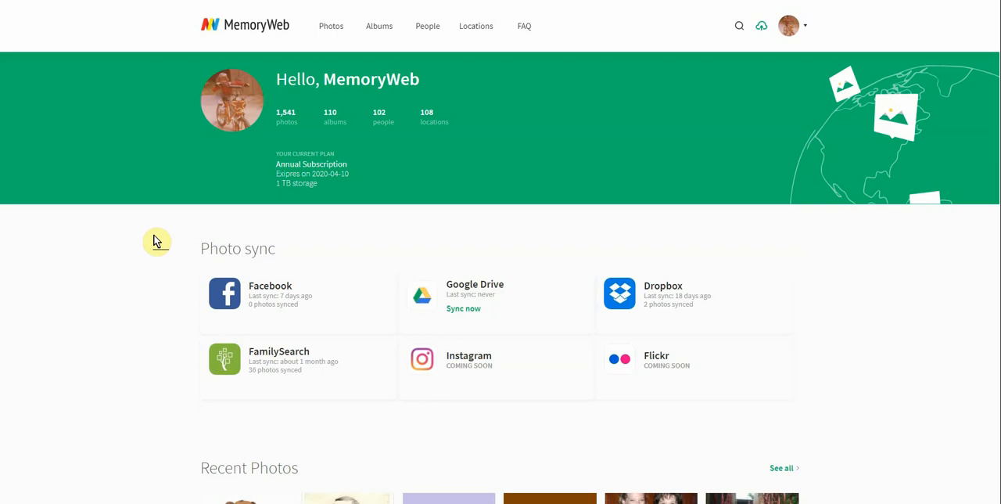
mouse_move(225, 295)
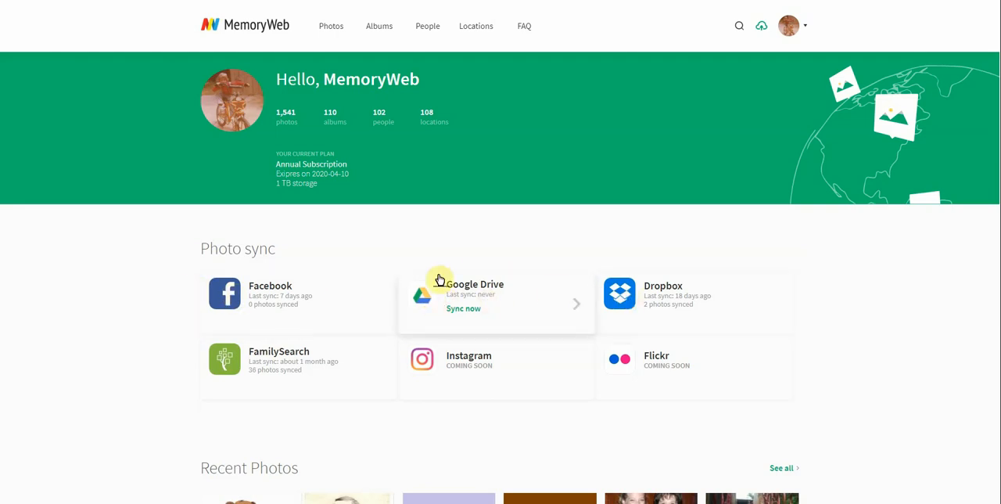
mouse_move(399, 247)
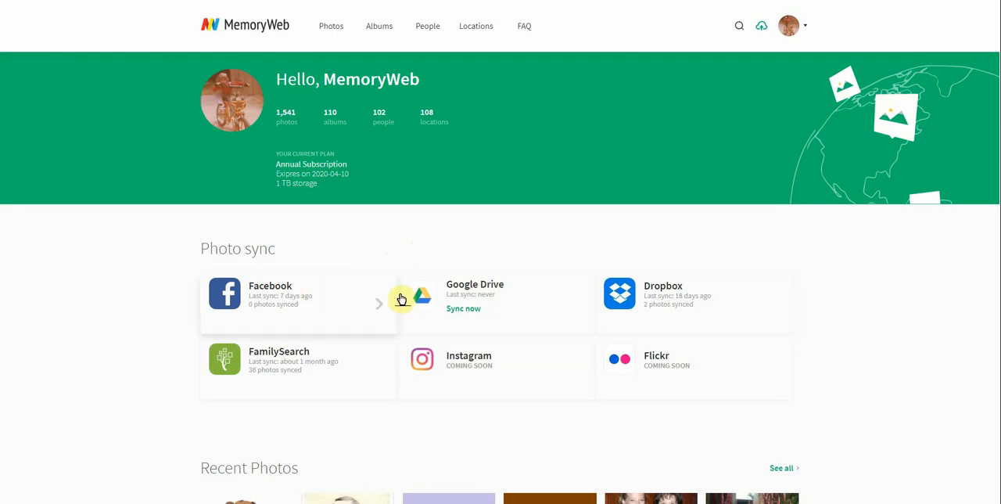
mouse_move(335, 313)
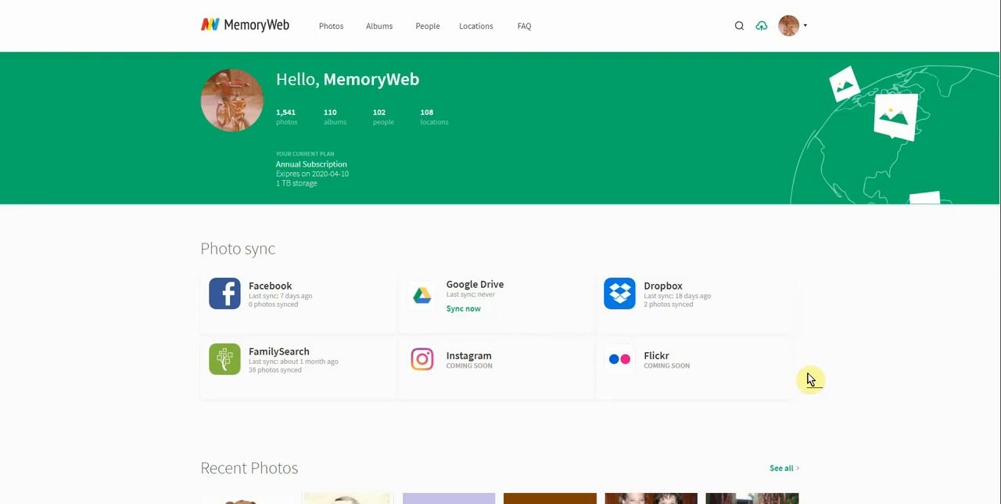
mouse_move(764, 44)
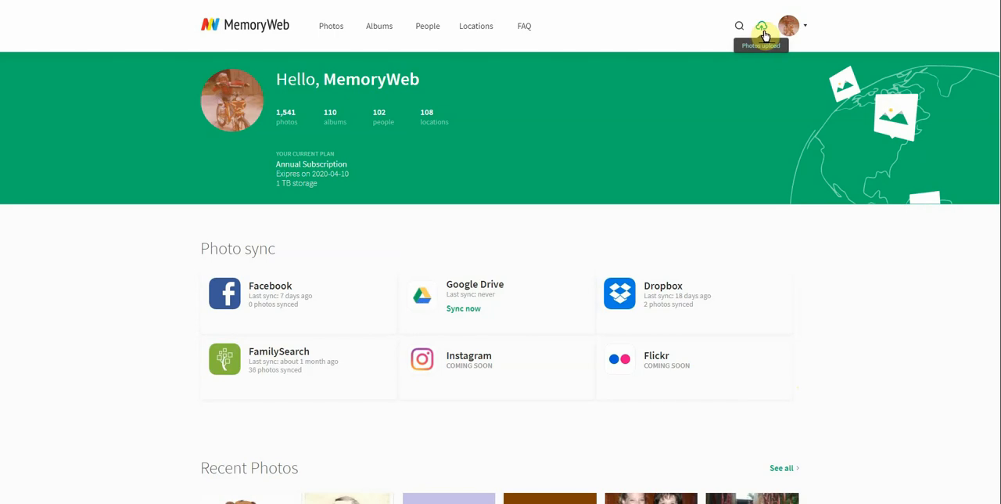
Go to the Upload photos page via the cloud upload icon in the top bar
left_click(761, 25)
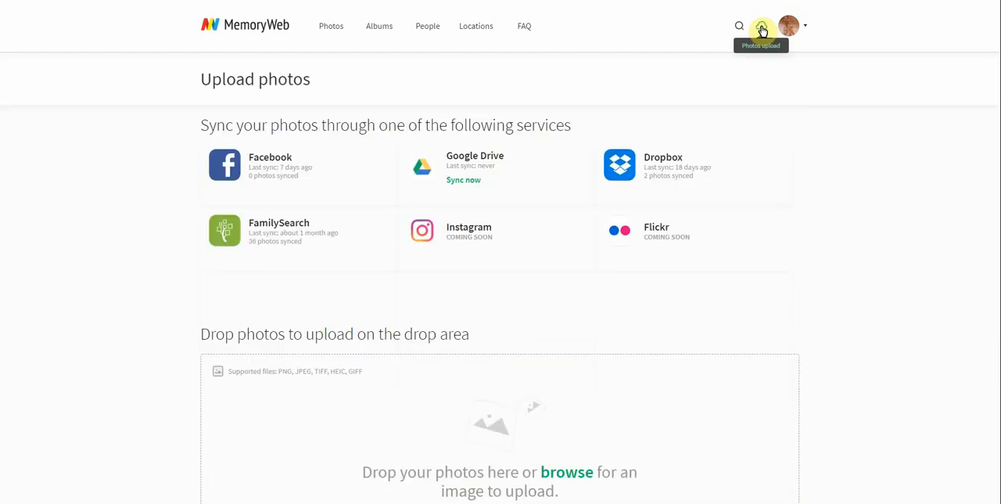
mouse_move(525, 285)
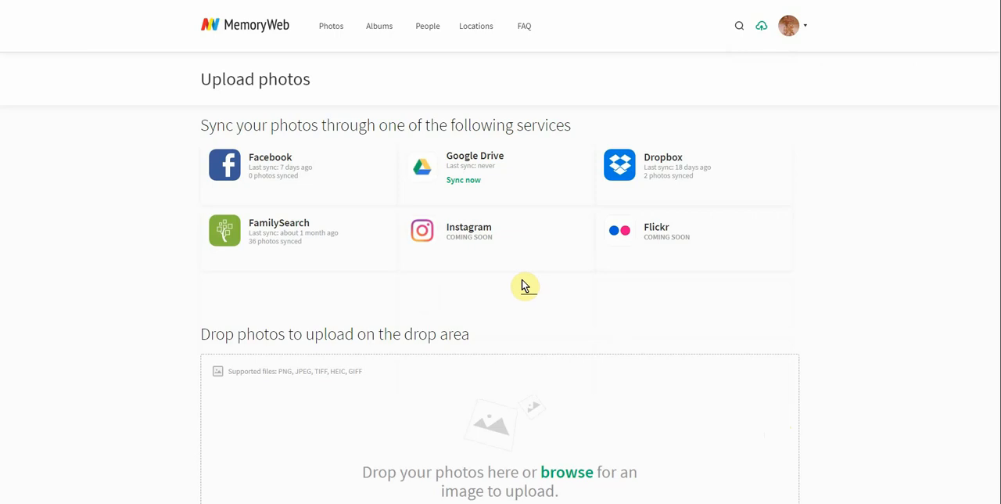
mouse_move(260, 167)
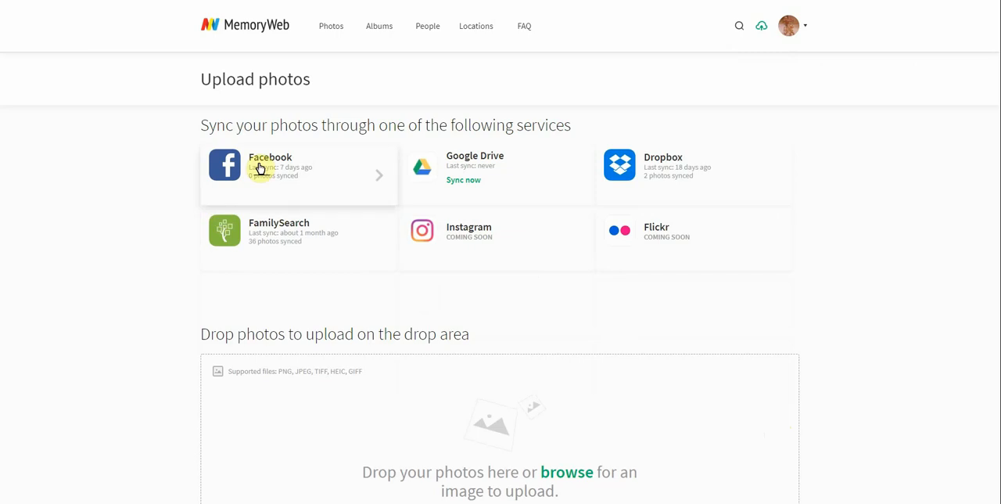
mouse_move(632, 416)
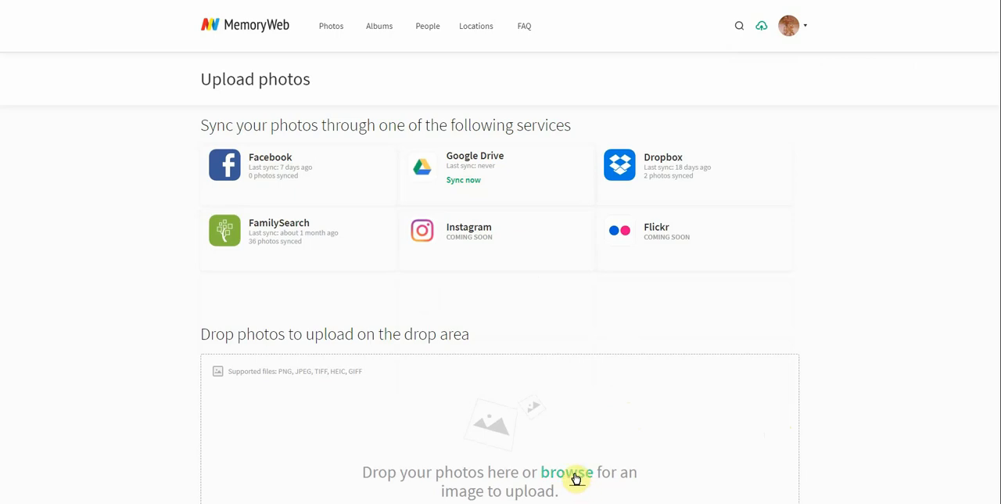
mouse_move(616, 454)
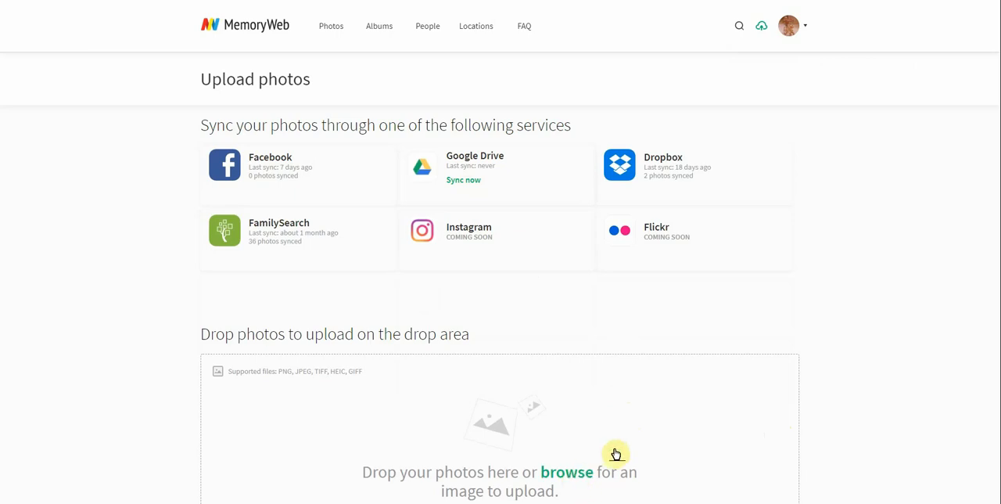
mouse_move(286, 404)
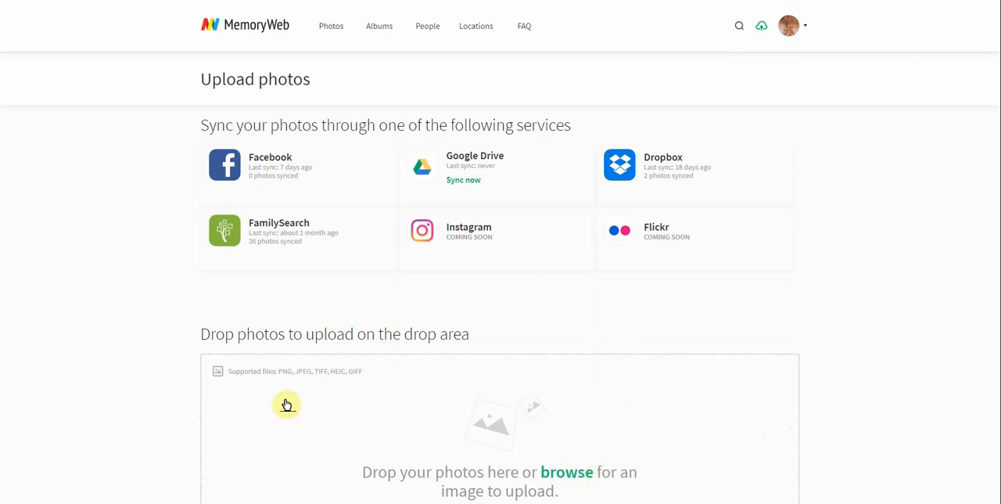
mouse_move(282, 385)
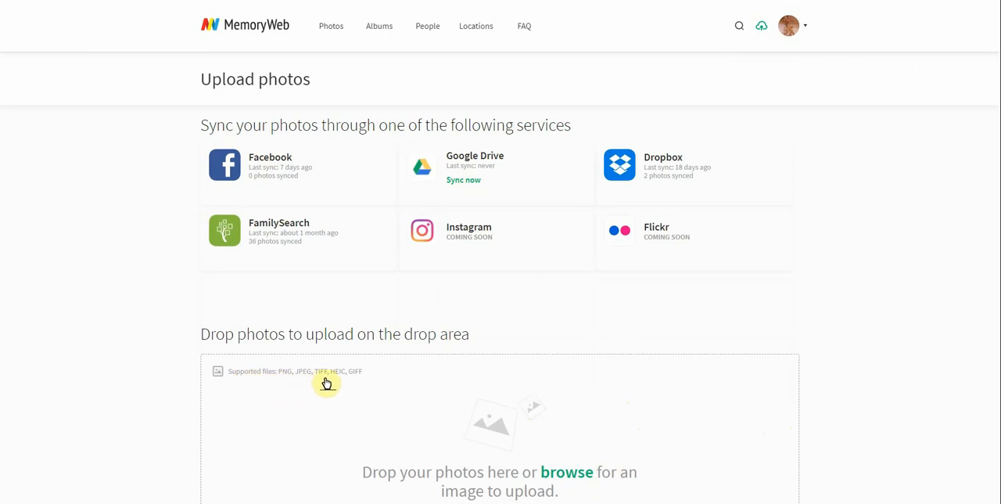
mouse_move(471, 413)
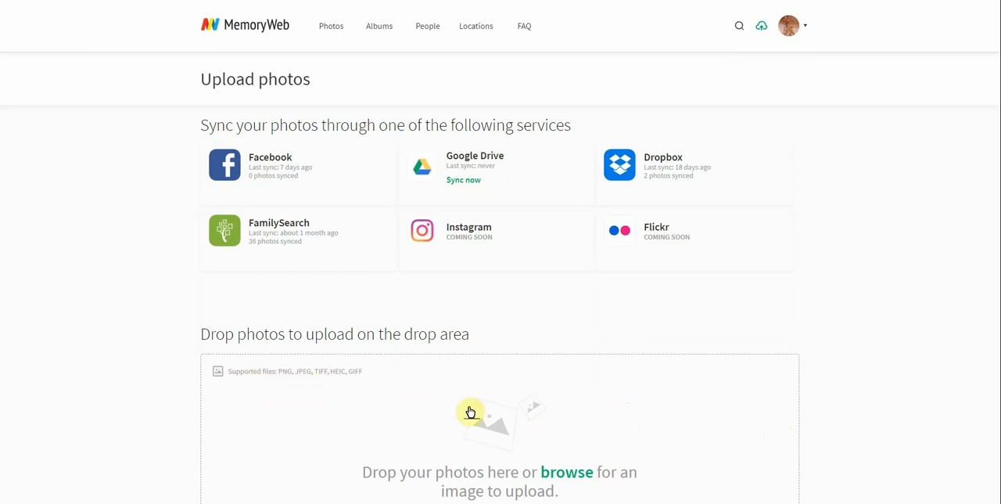
mouse_move(570, 477)
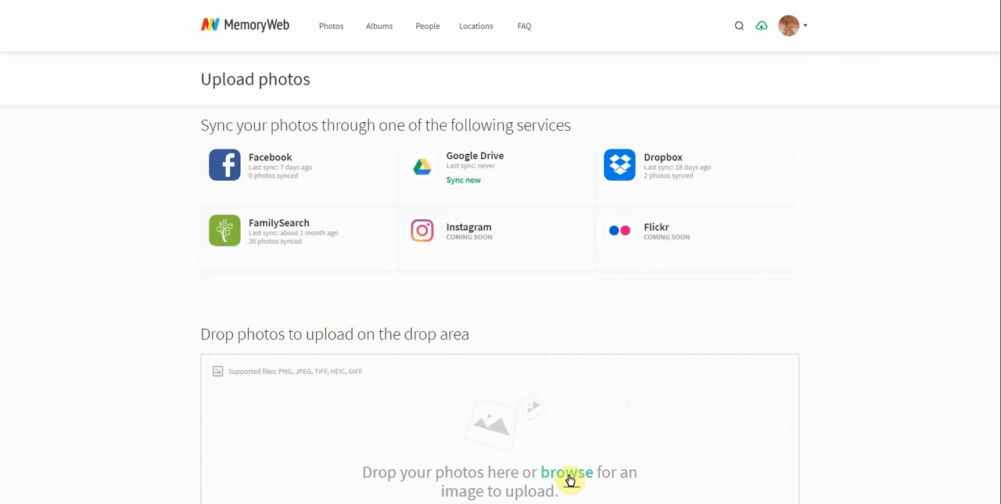
Browse to Demo test files and upload bed and breakfast, italy trip and king and queen for a day
left_click(566, 473)
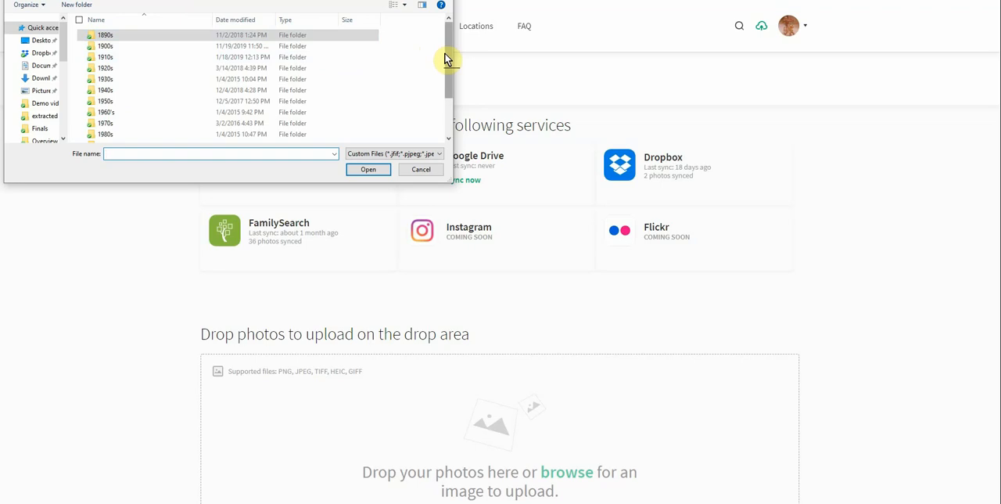
scroll("down", 3)
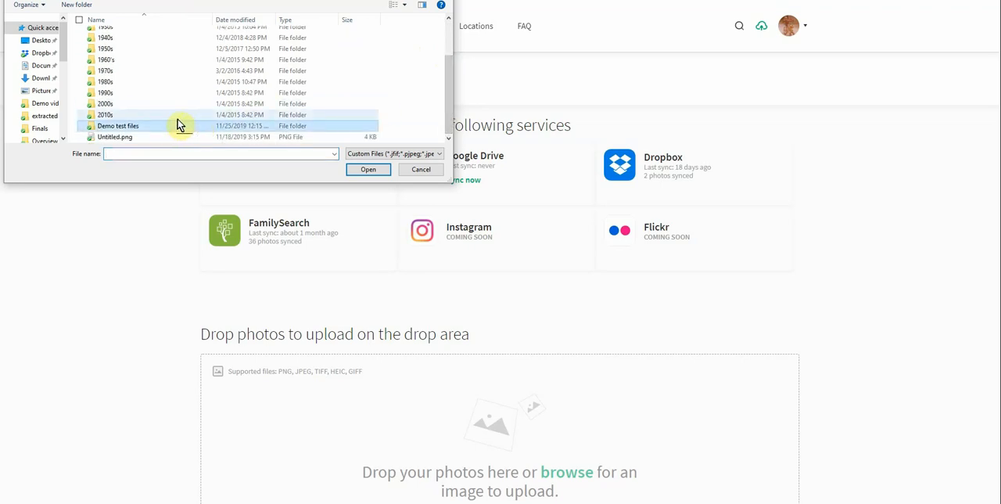
double_click(118, 125)
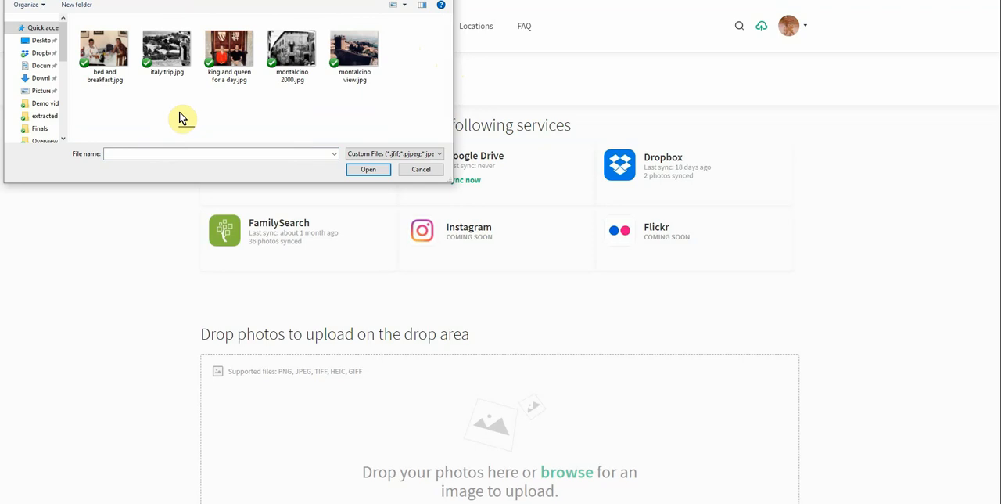
left_click(165, 47)
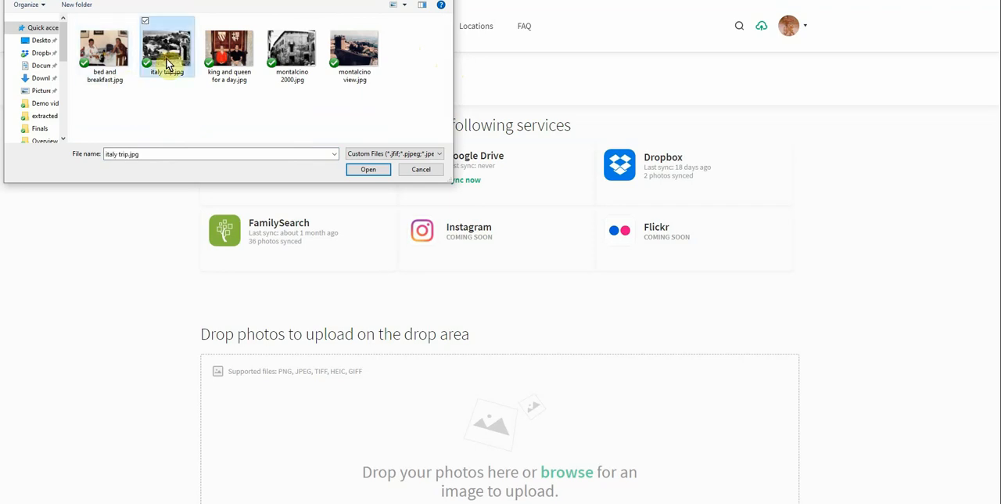
left_click(228, 47)
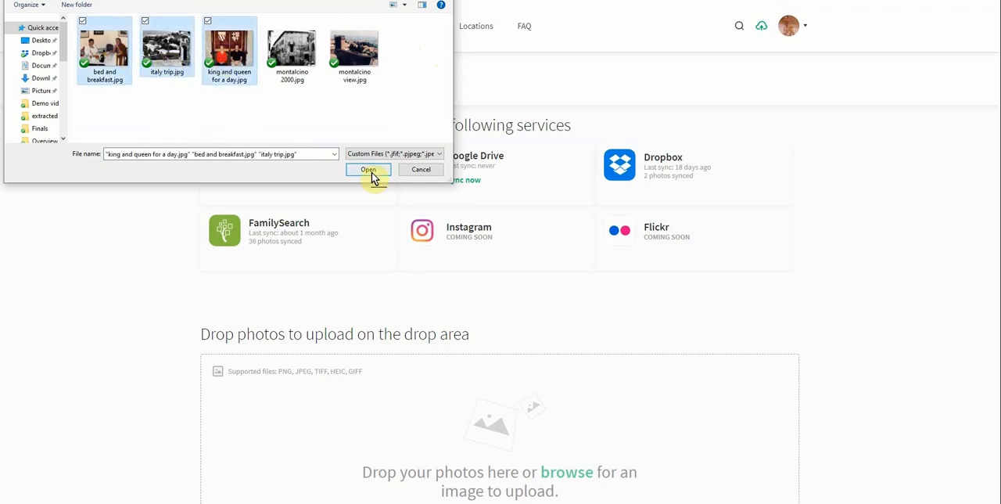
left_click(367, 169)
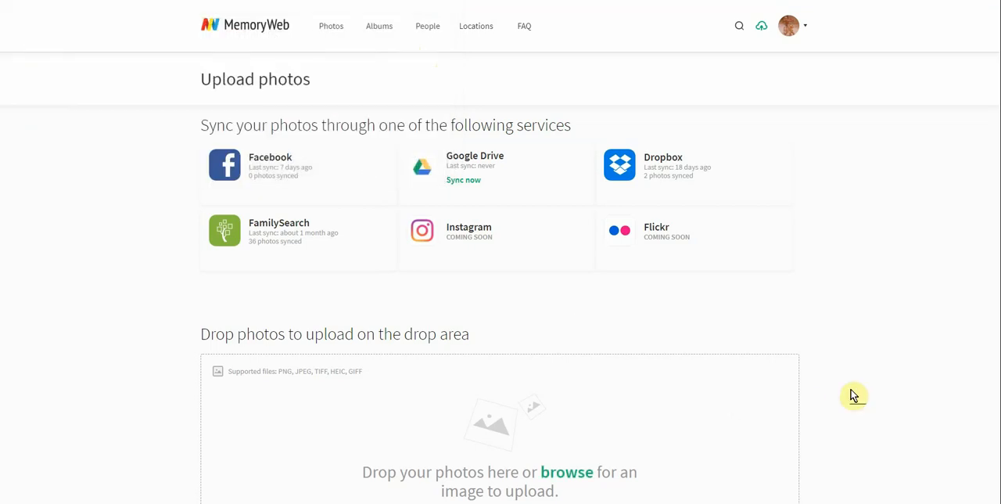
Scroll below the drop area to view the three photos marked Uploaded
scroll("down", 3)
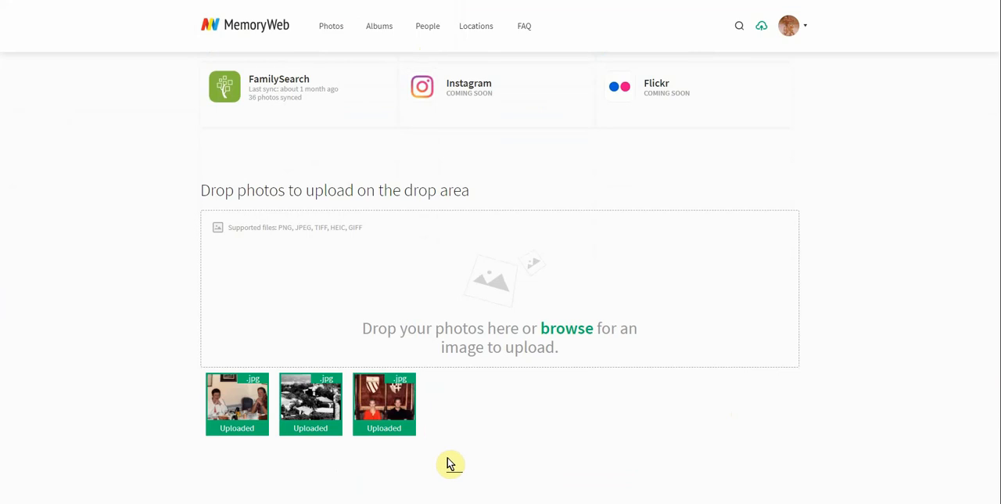
mouse_move(507, 438)
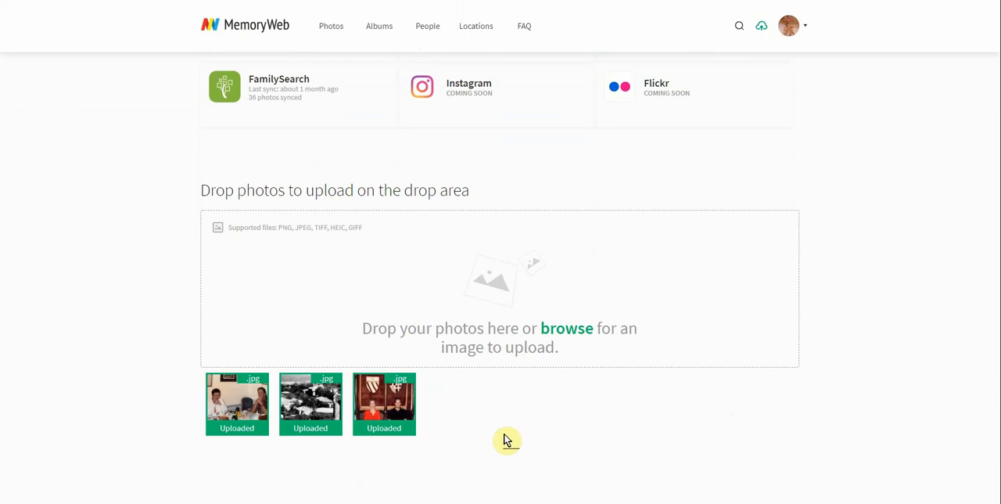